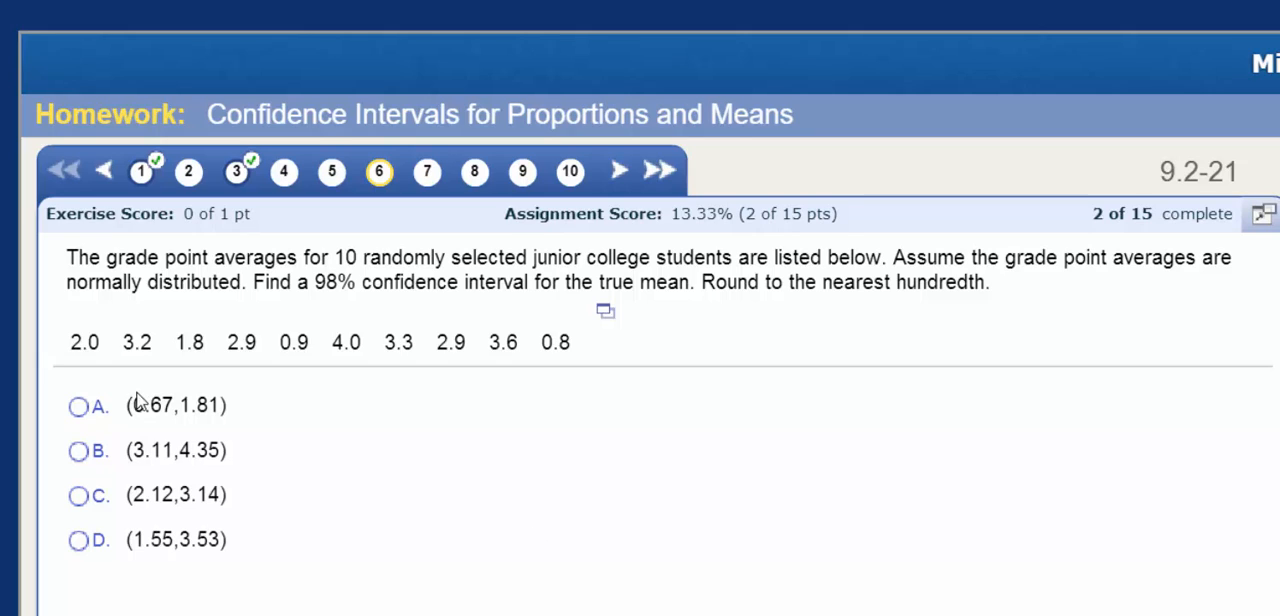
mouse_move(408, 380)
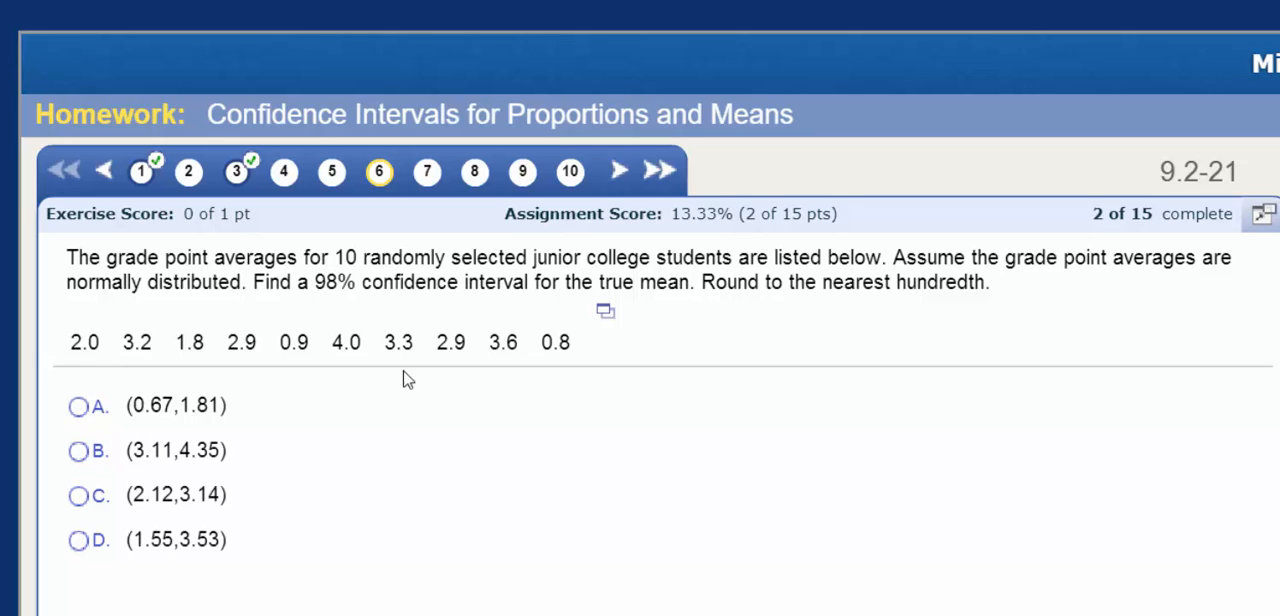
mouse_move(544, 360)
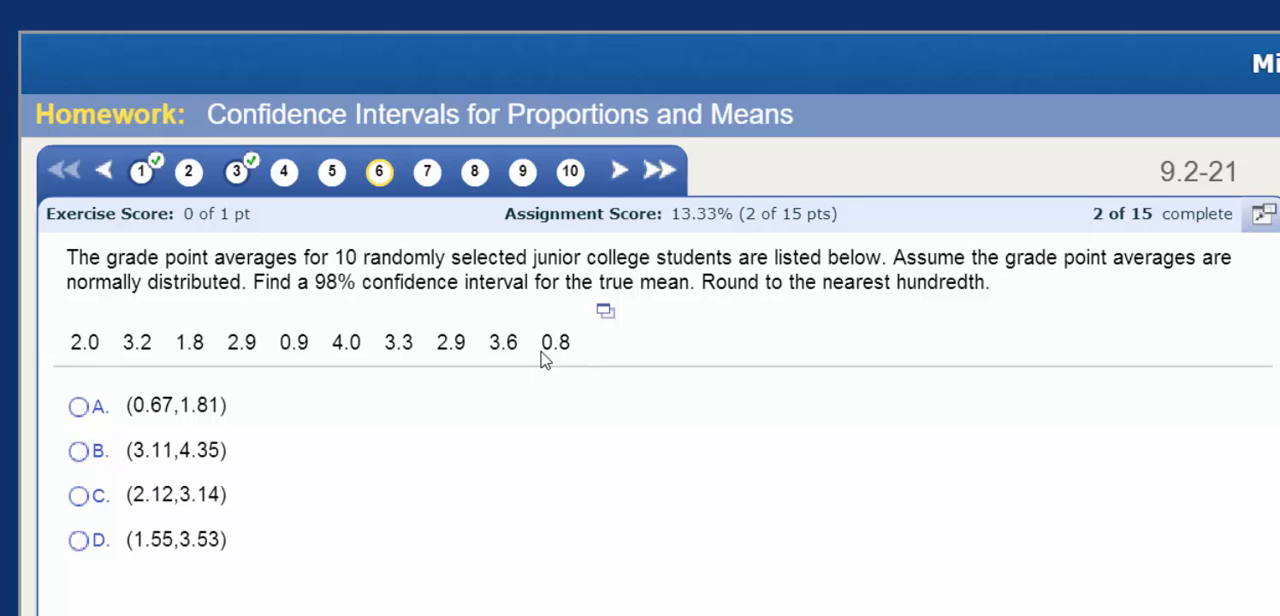
mouse_move(580, 368)
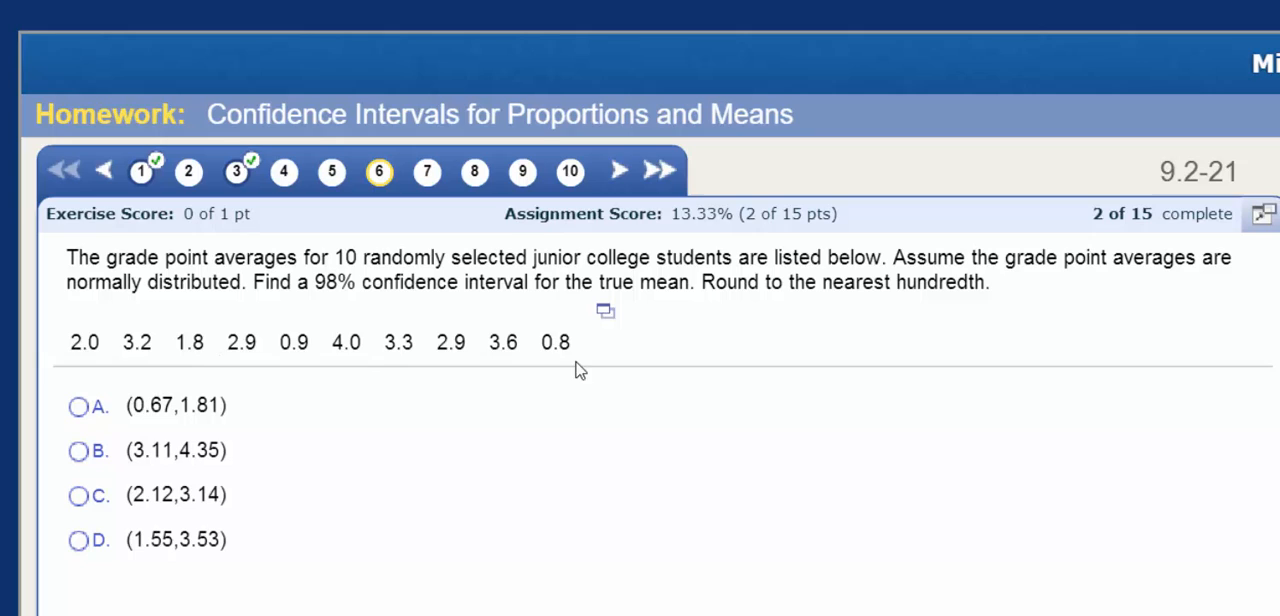
mouse_move(436, 360)
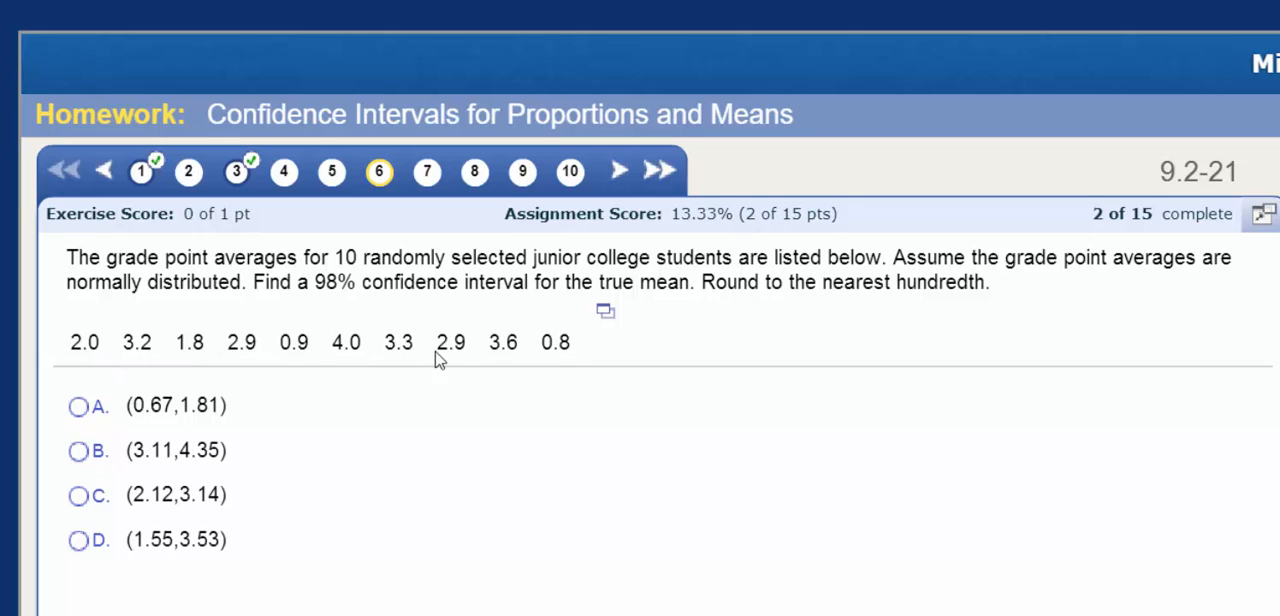
mouse_move(608, 318)
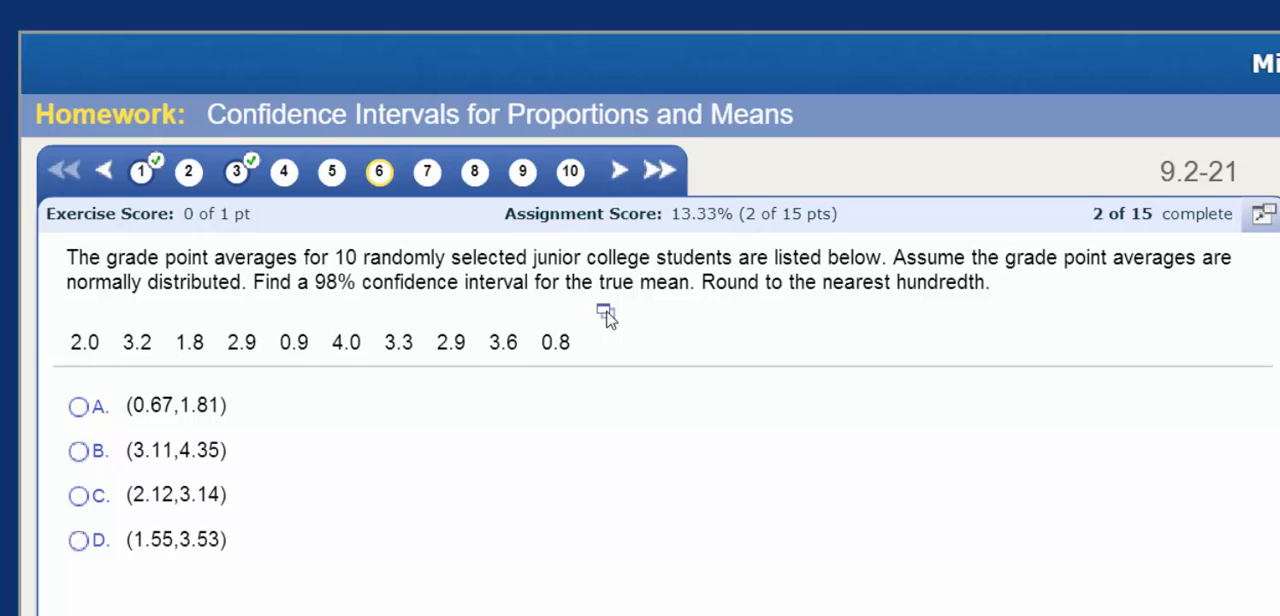
mouse_move(664, 378)
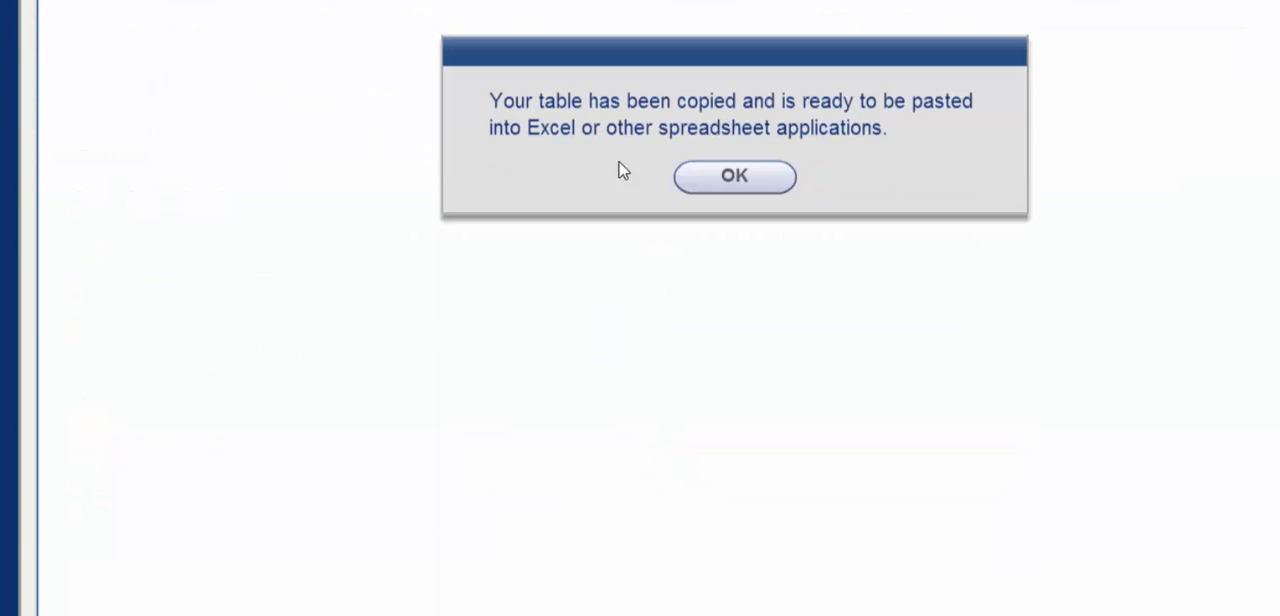
mouse_move(756, 176)
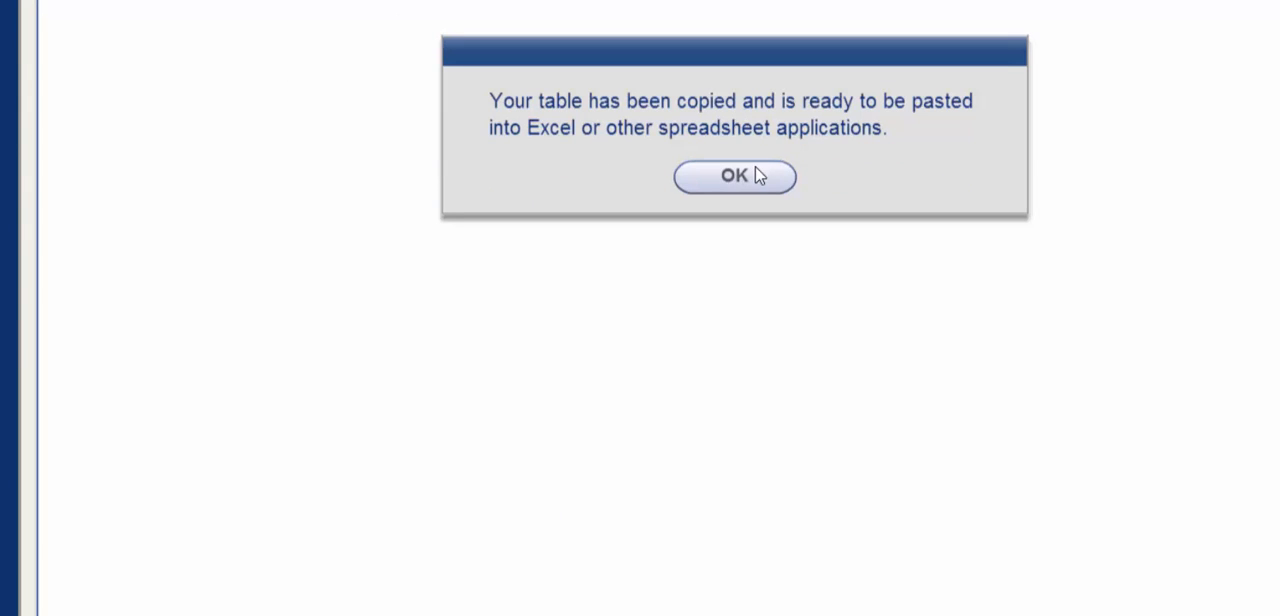
Dismiss the 'table has been copied' confirmation after copying the ten GPA values
click(734, 176)
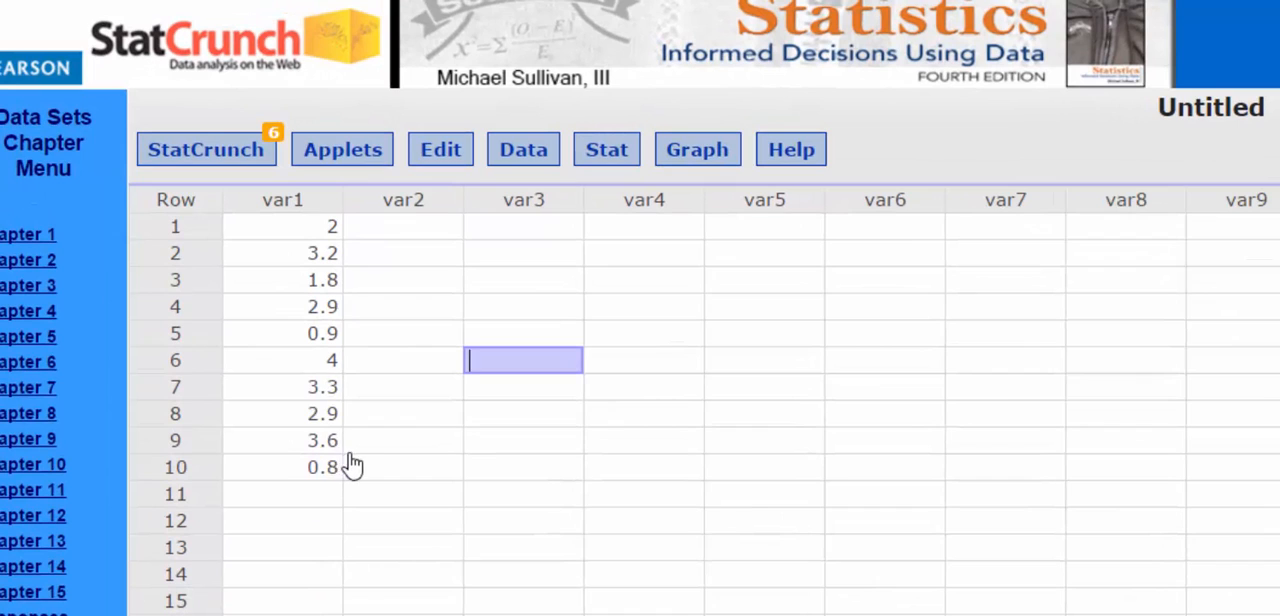
mouse_move(606, 148)
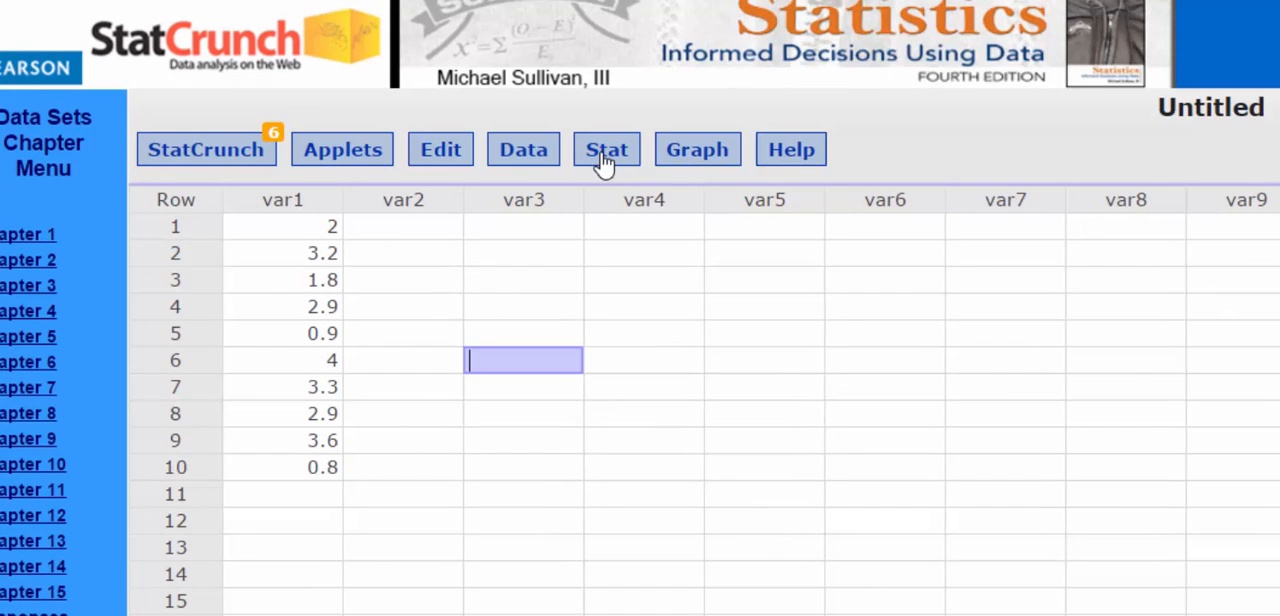
Start a One Sample T analysis with data from the Stat menu
click(606, 148)
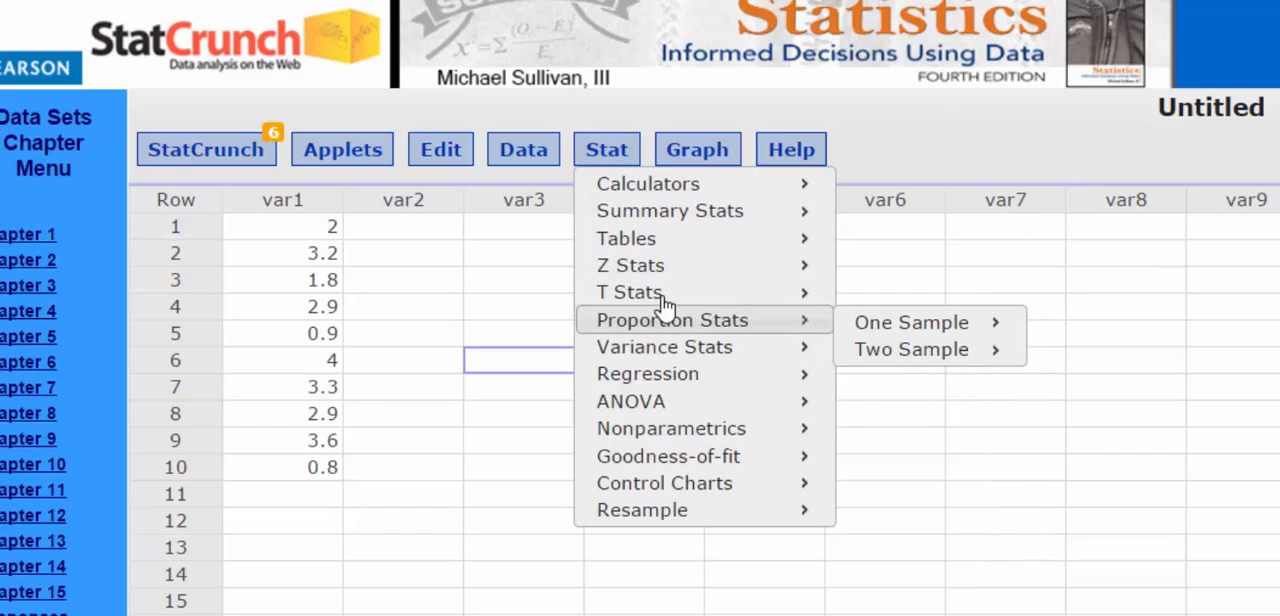
mouse_move(630, 292)
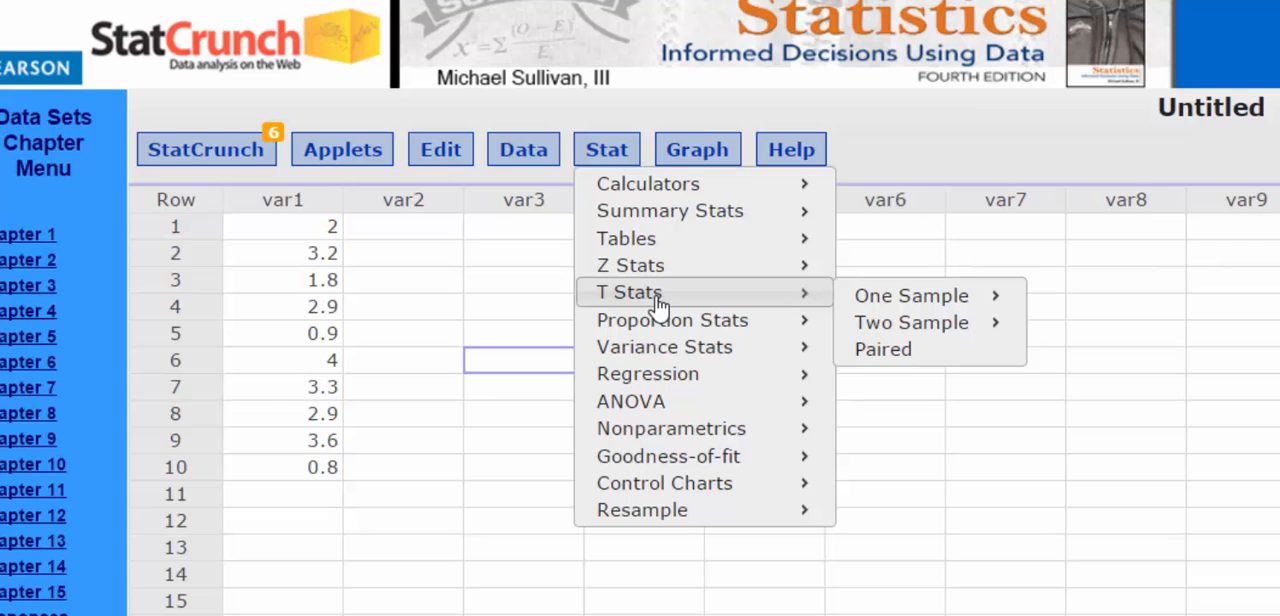
mouse_move(718, 318)
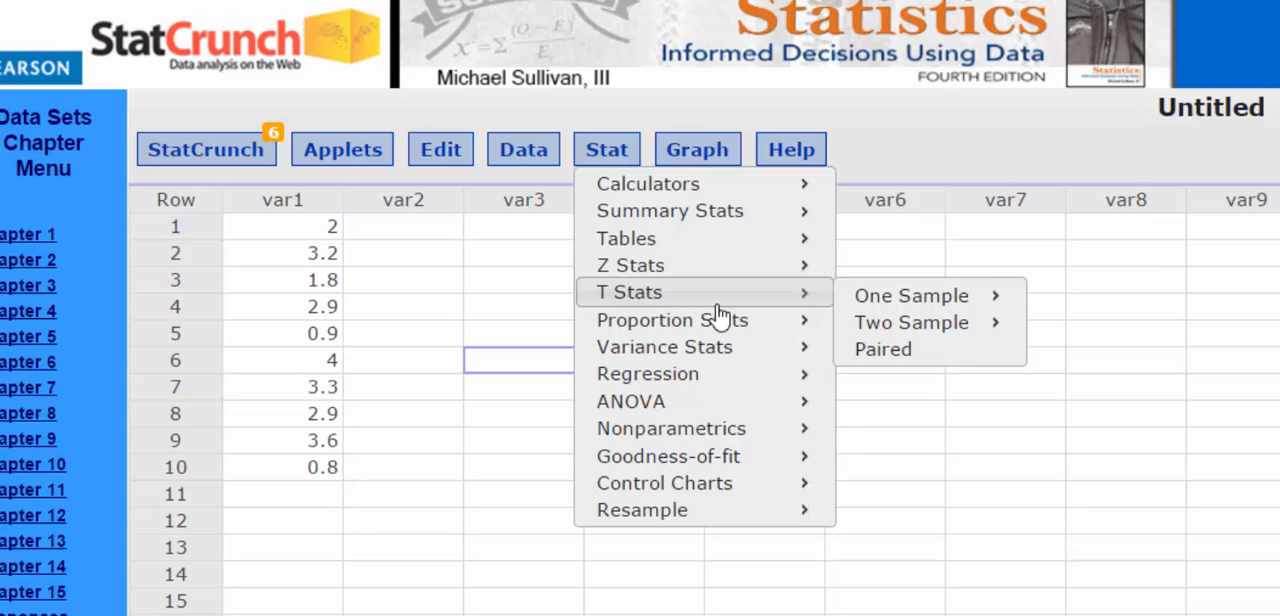
mouse_move(912, 296)
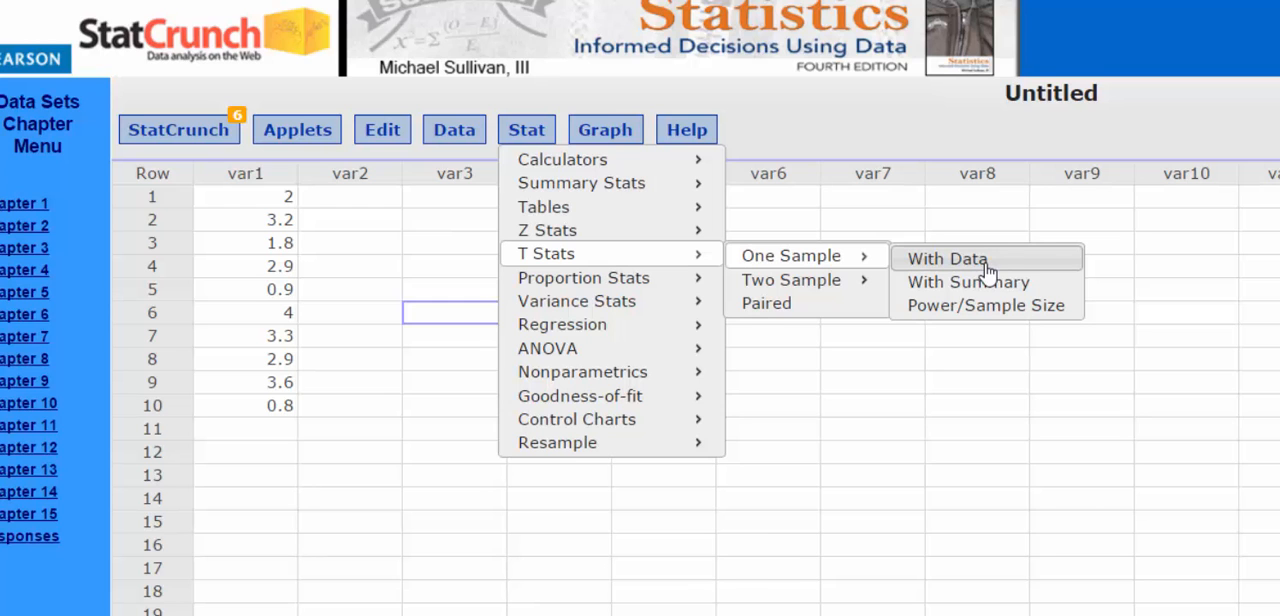
click(946, 260)
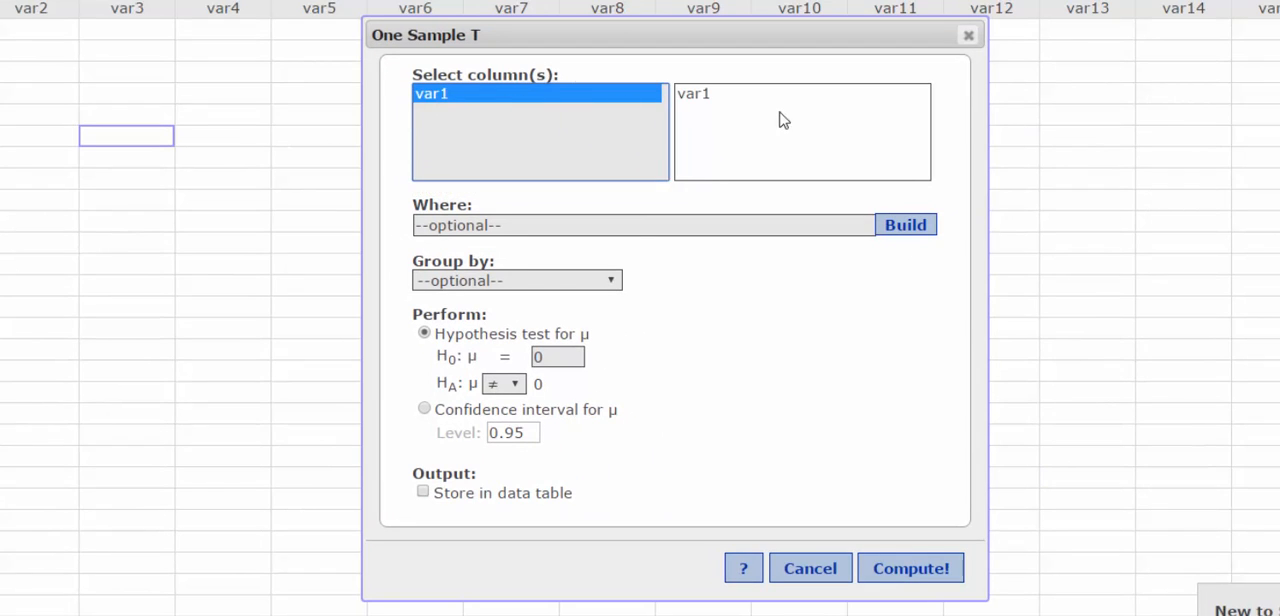
Compute a confidence interval for the mean of var1 at level 0.98
click(424, 408)
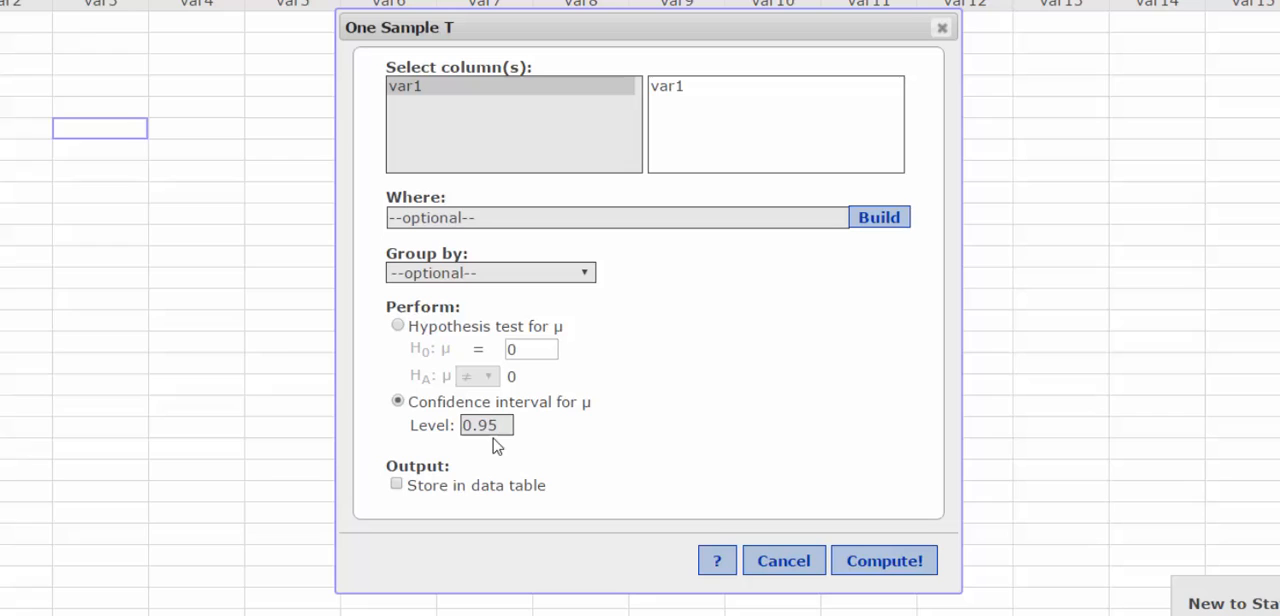
text(0.98)
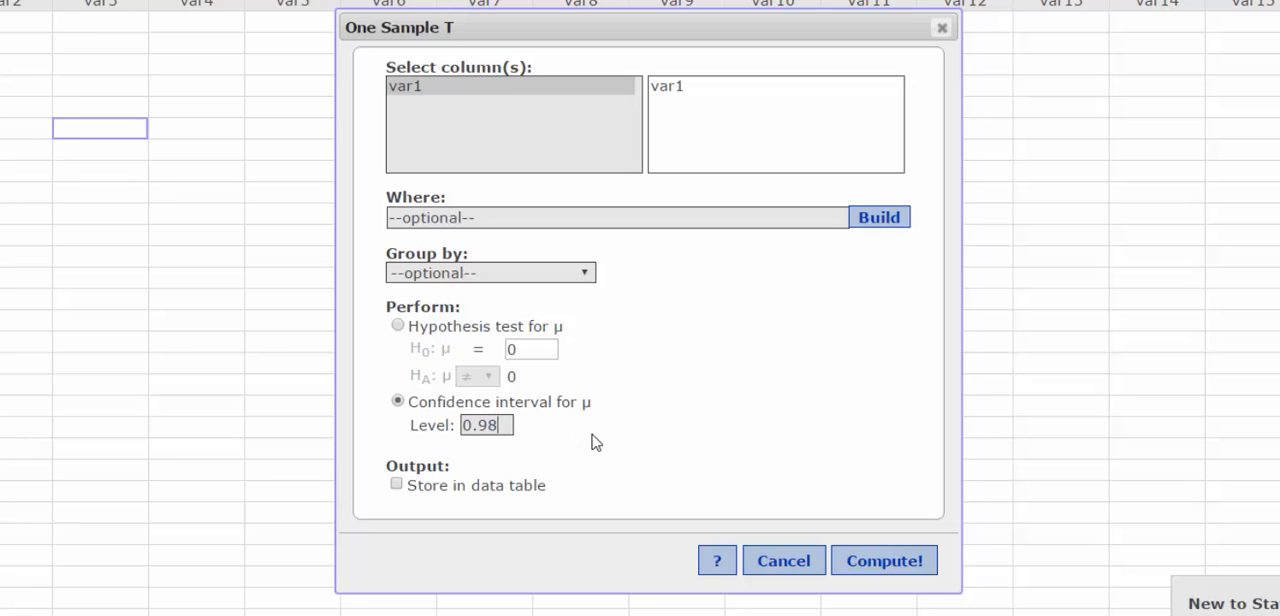
mouse_move(556, 412)
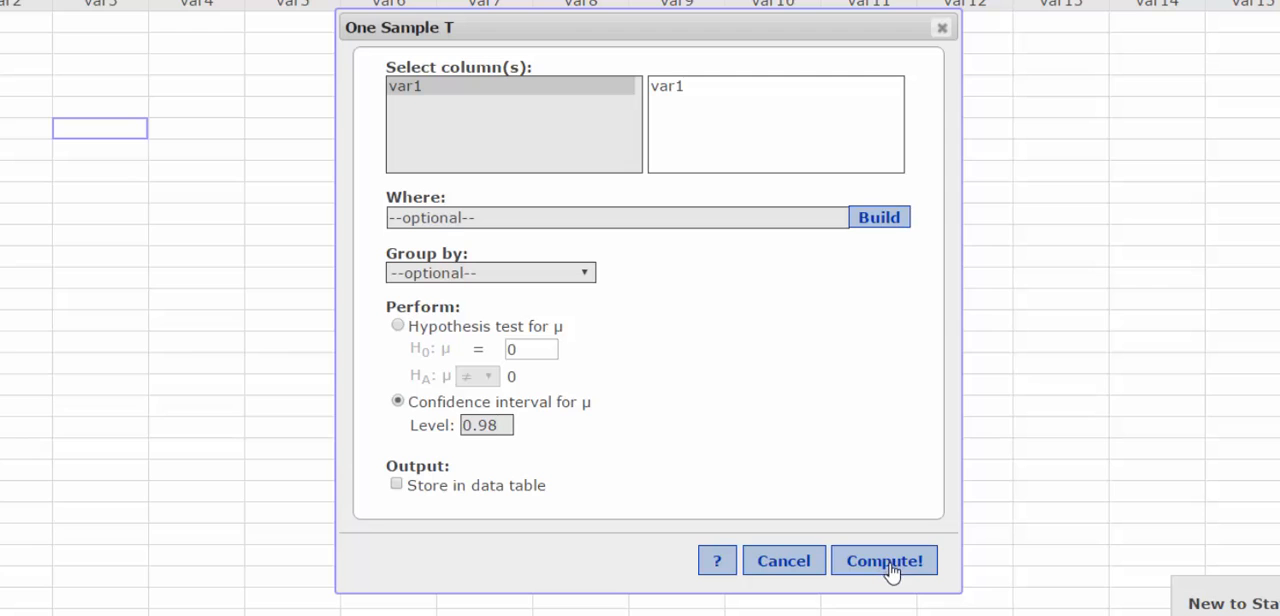
click(884, 560)
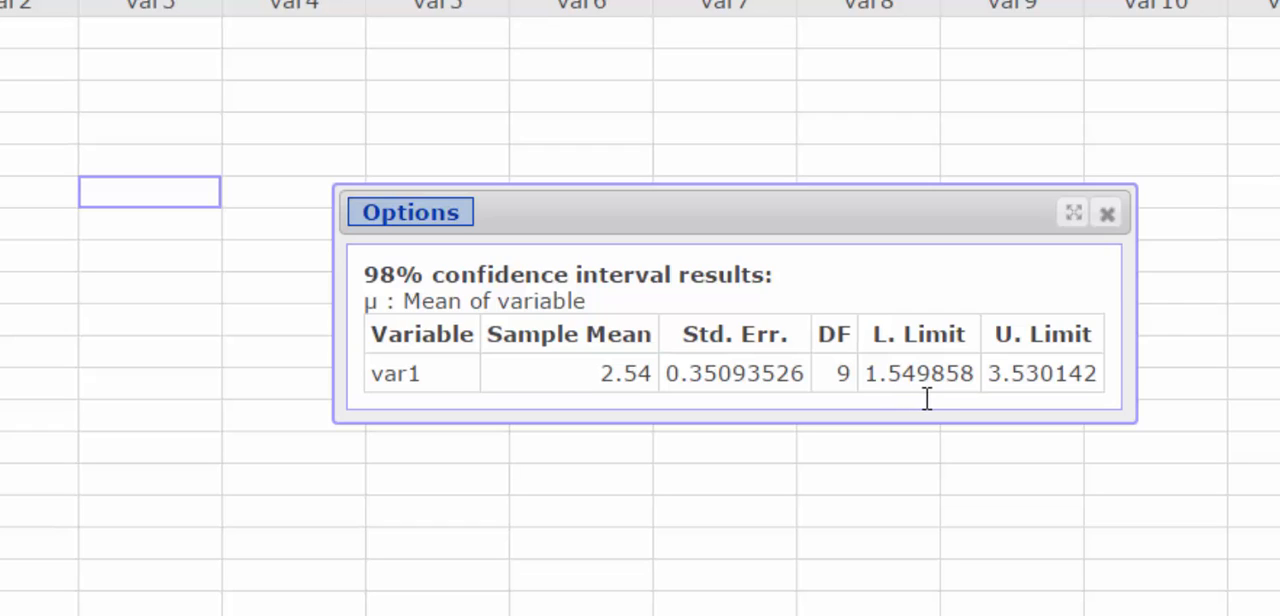
mouse_move(900, 398)
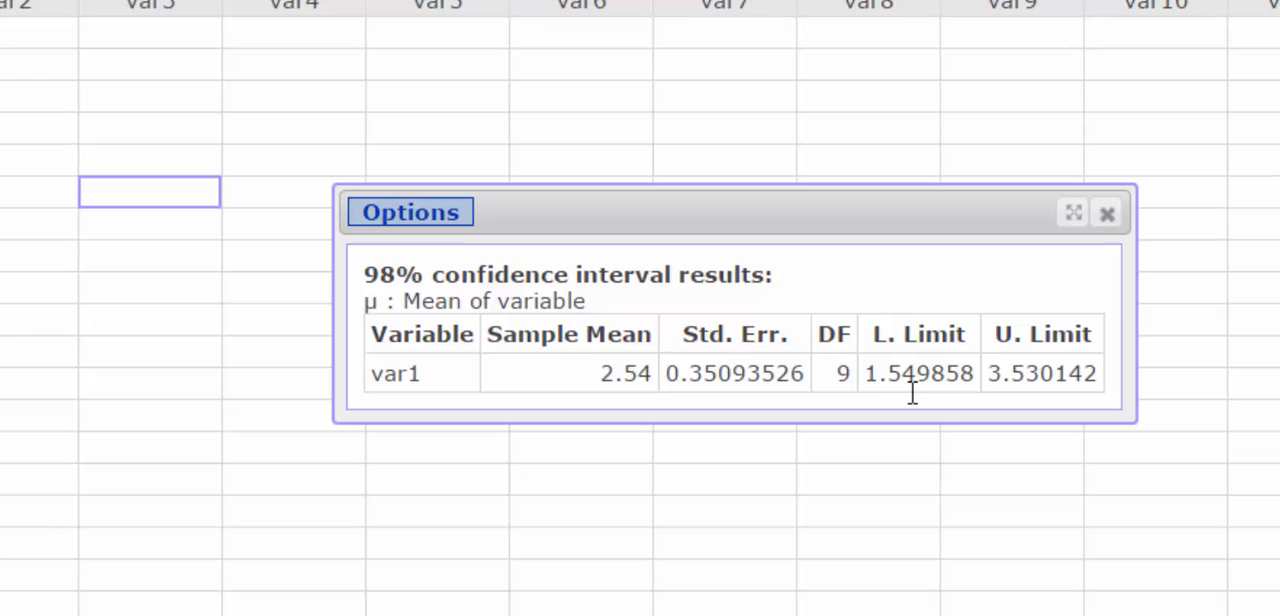
mouse_move(1024, 408)
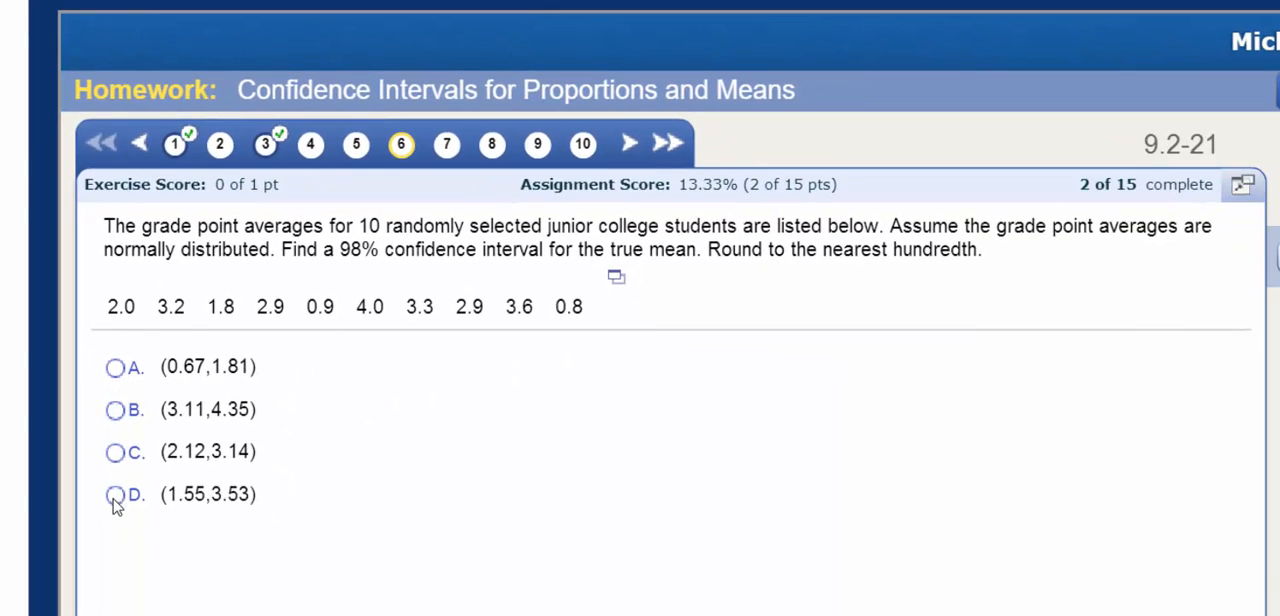
Select answer D, (1.55, 3.53), as the 98% confidence interval in MyMathLab
click(114, 494)
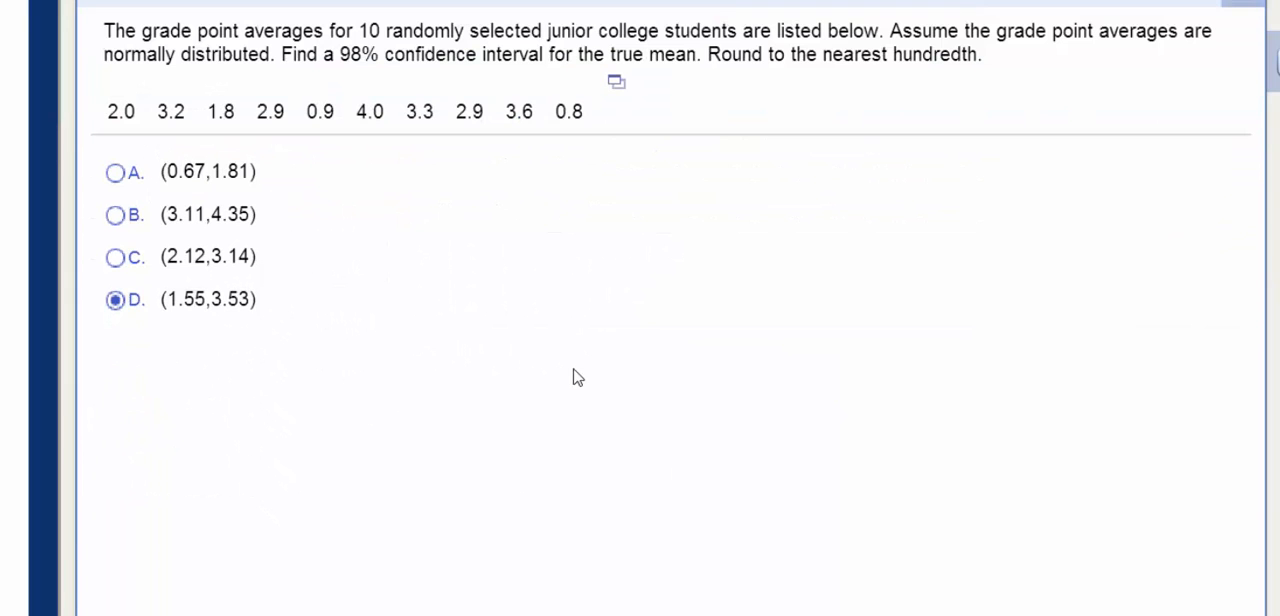